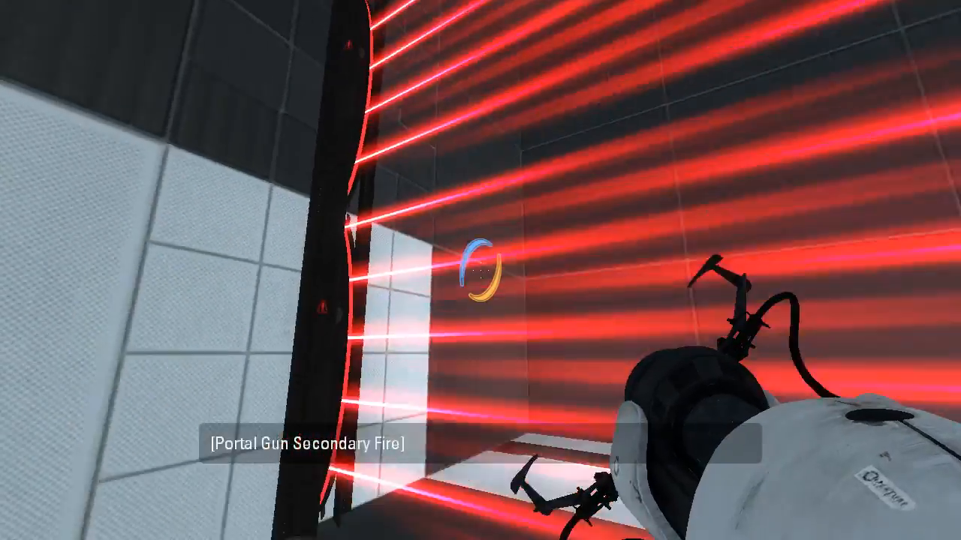
left_click(480, 270)
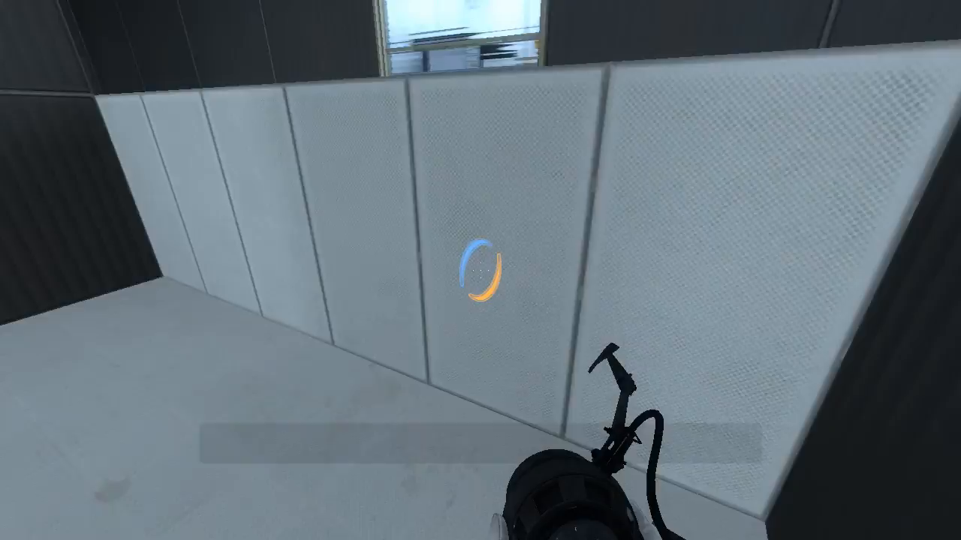
left_click(481, 270)
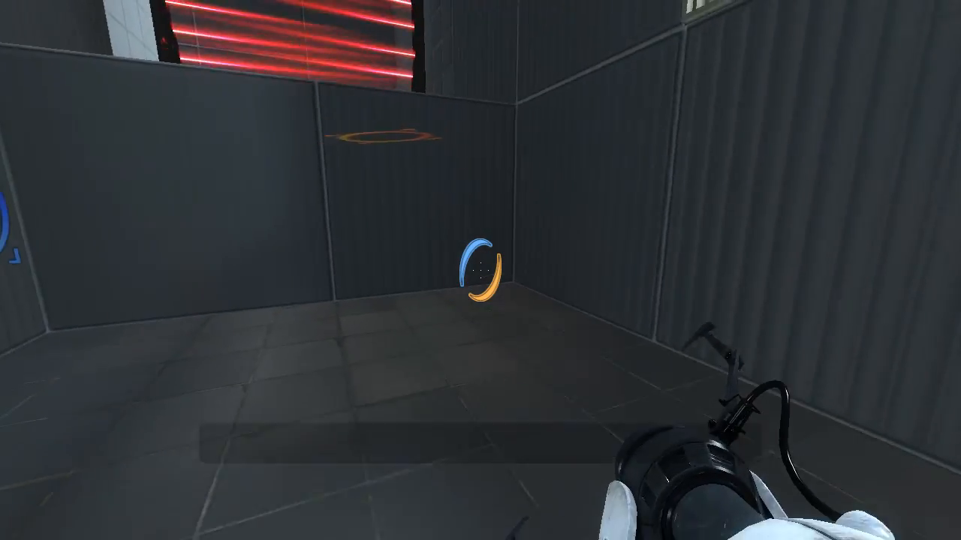
mouse_move(480, 270)
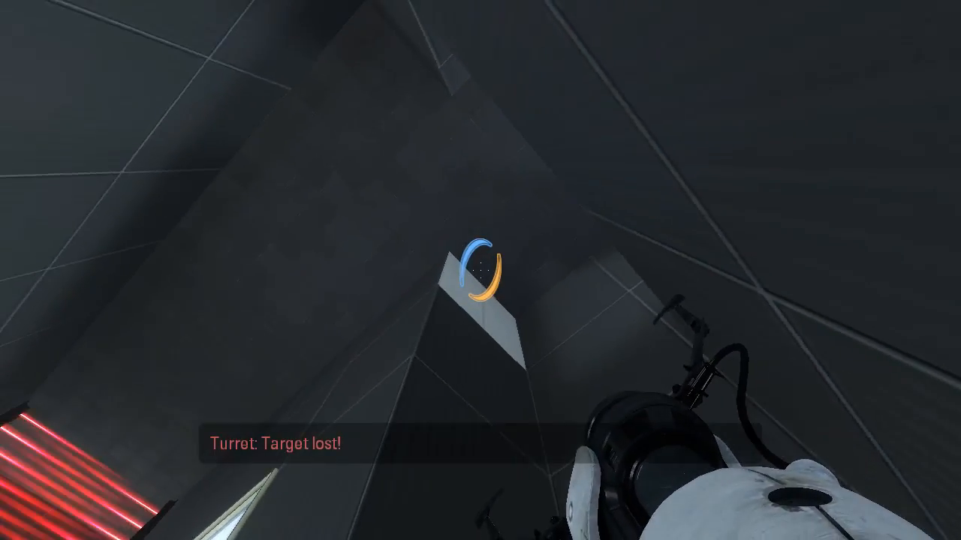
left_click(481, 271)
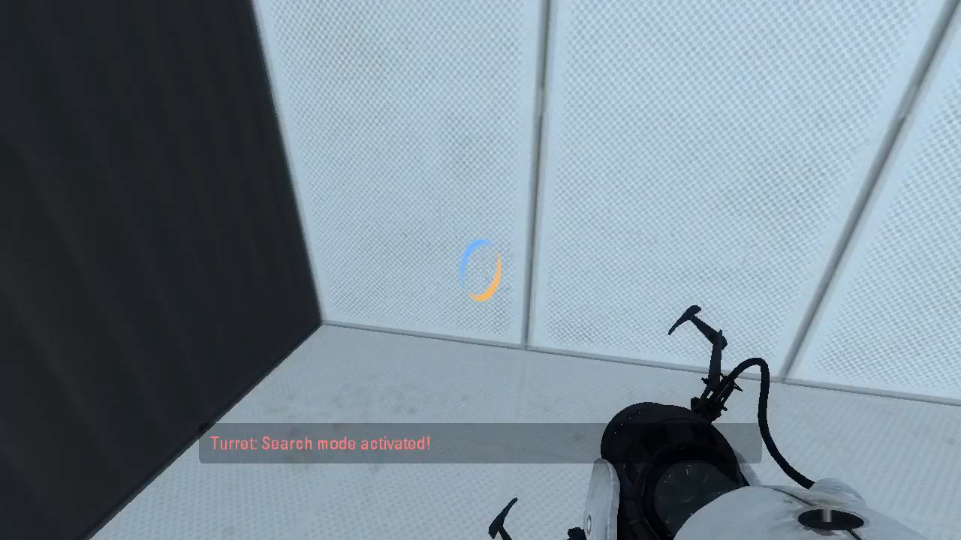
left_click(481, 270)
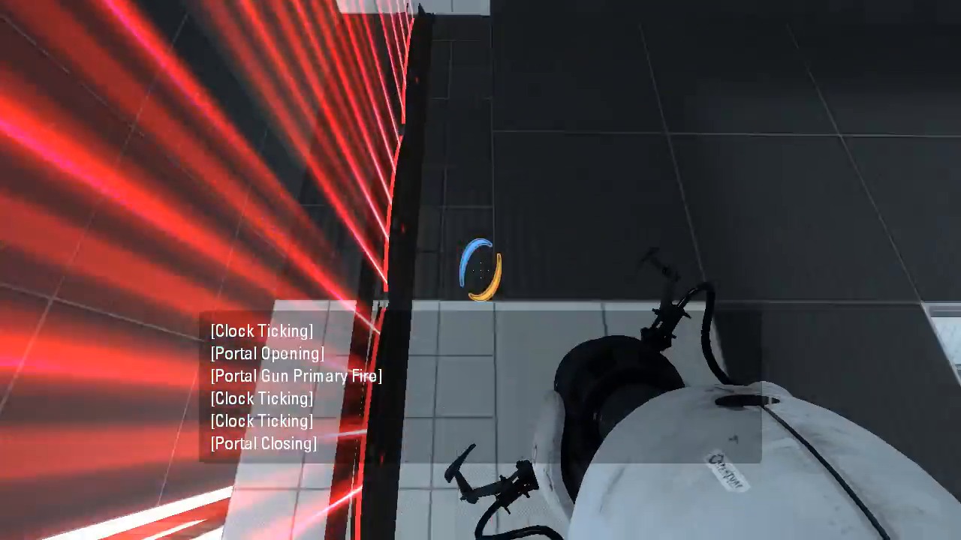
mouse_move(480, 270)
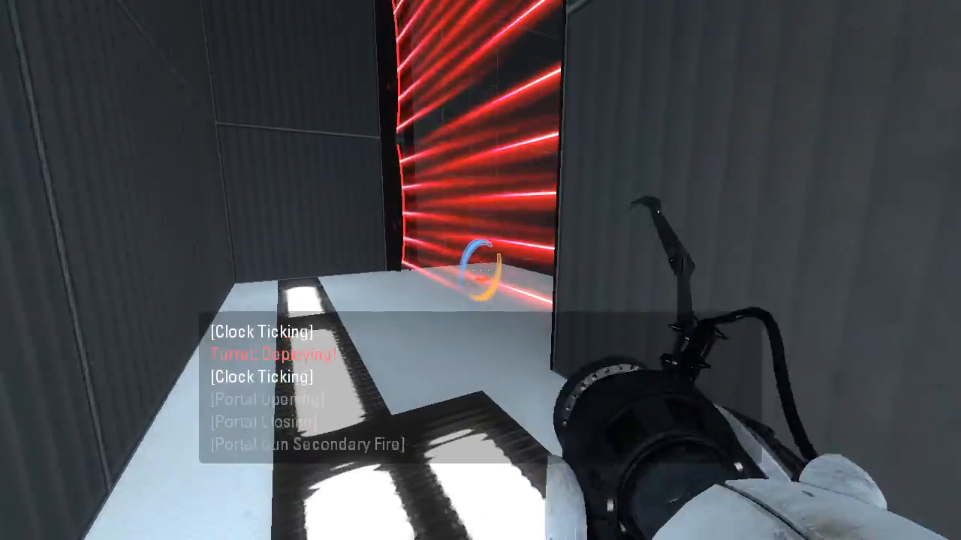
left_click(481, 270)
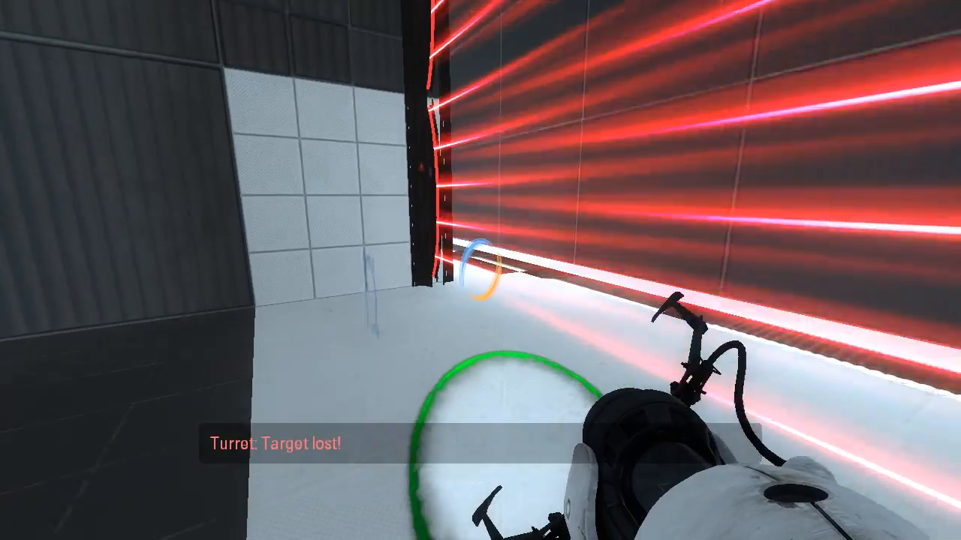
left_click(480, 270)
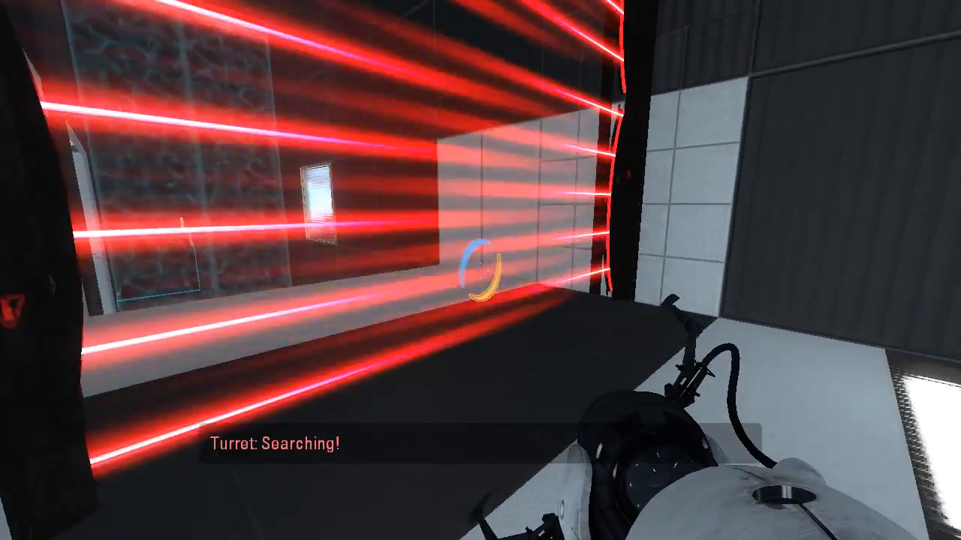
left_click(481, 270)
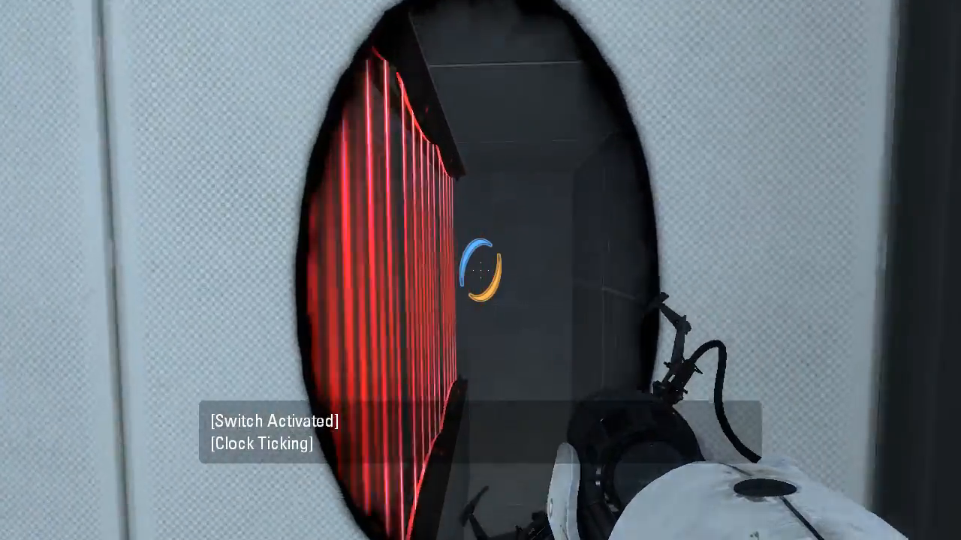
left_click(480, 271)
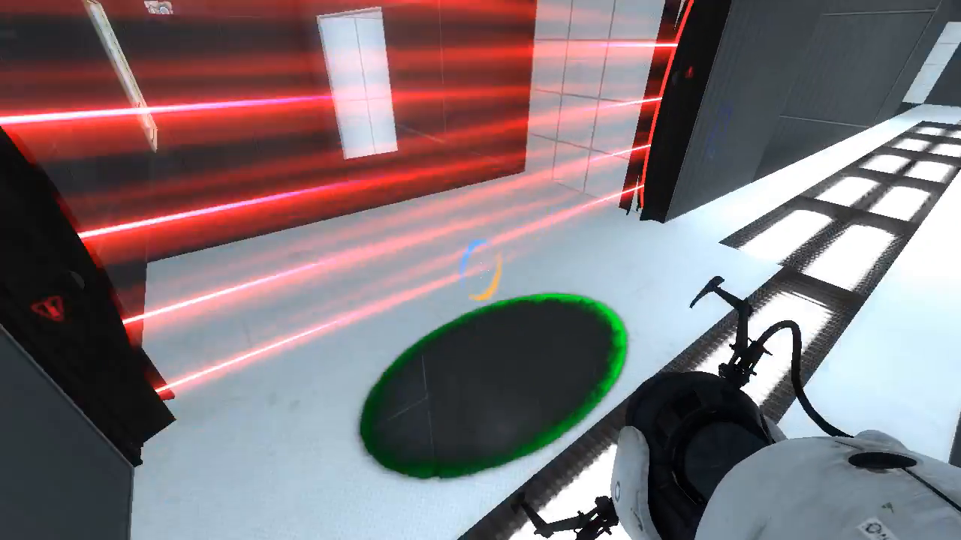
mouse_move(480, 270)
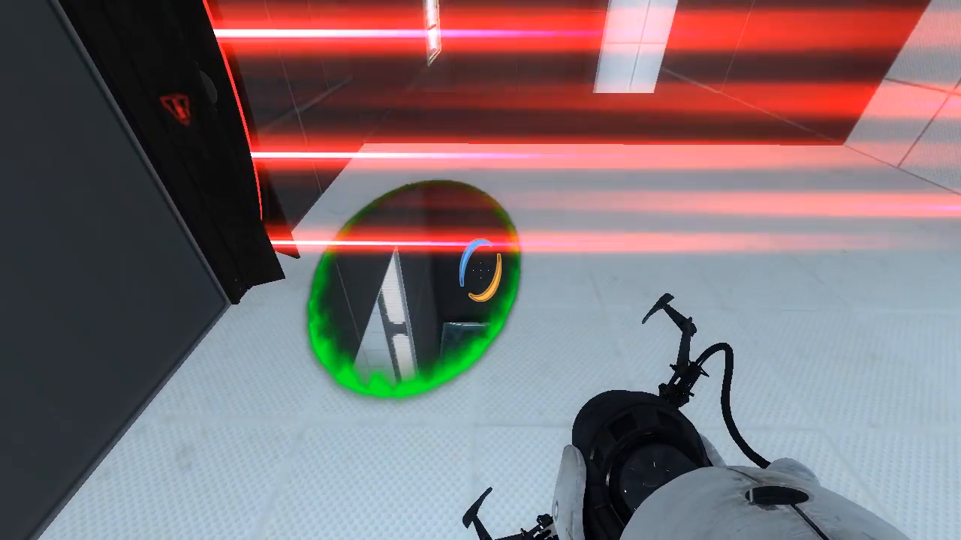
left_click(481, 270)
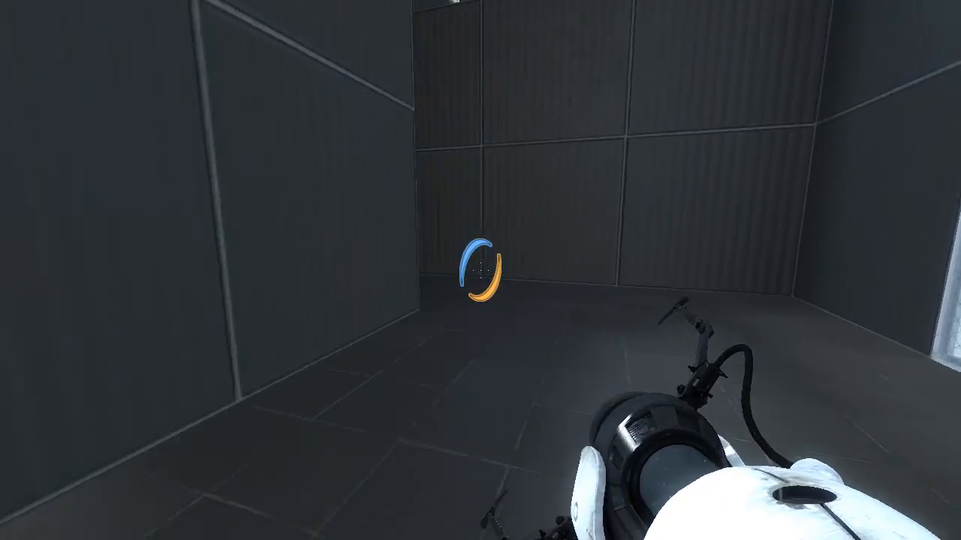
mouse_move(480, 270)
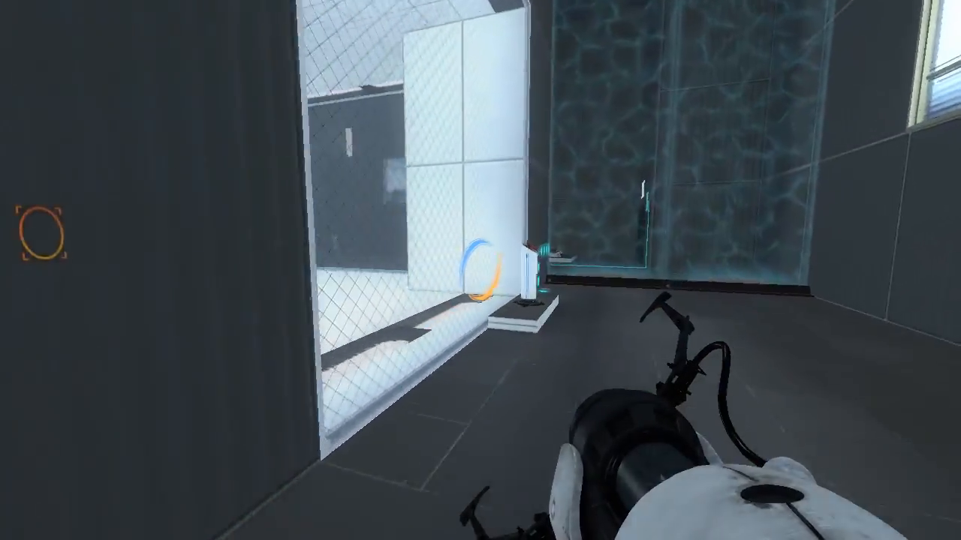
mouse_move(481, 271)
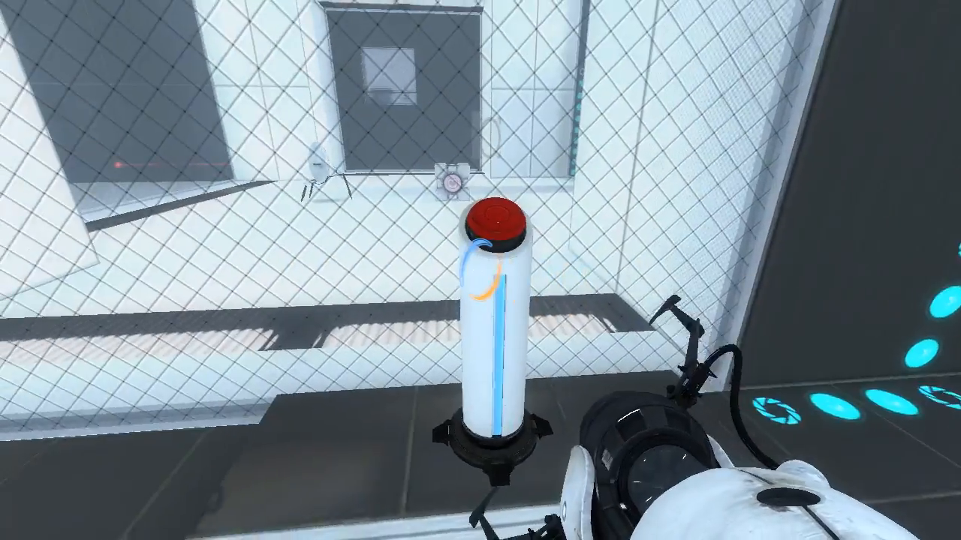